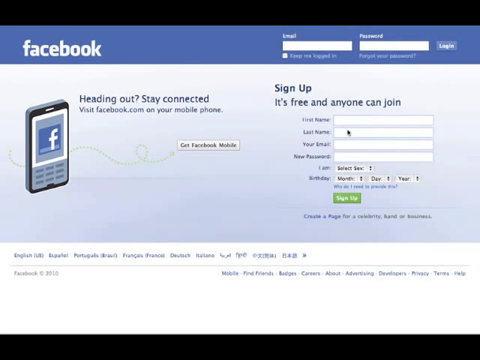
- Sign in with the saved account so the News Feed loads
left_click(318, 46)
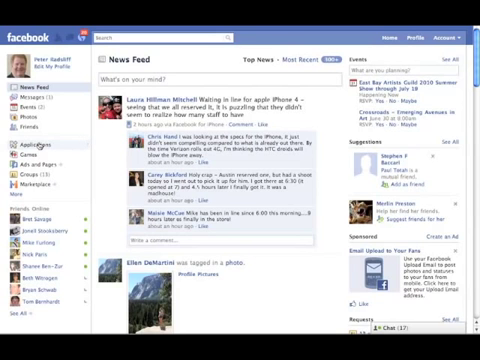
- Launch Daily Smile from the sidebar to reach its Add Facebook Photos page
left_click(32, 148)
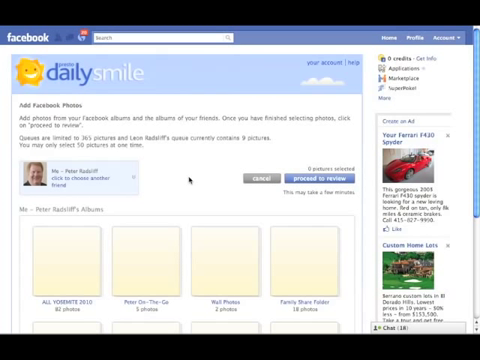
- Browse down through the opened album's photo grid to find photos to pick
scroll("down", 3)
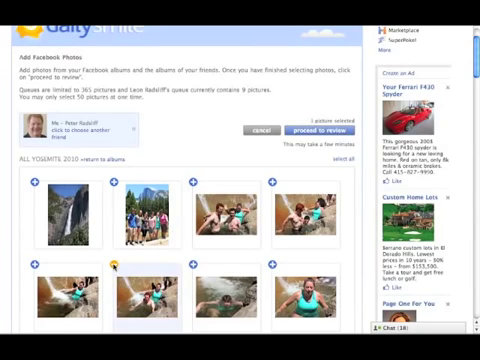
scroll("down", 3)
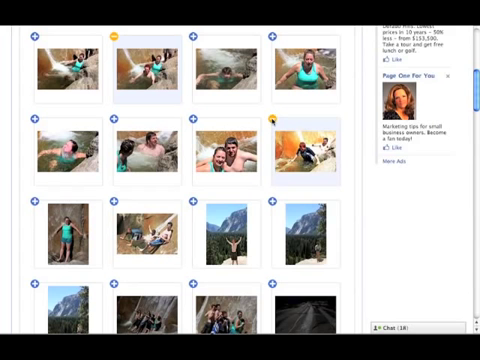
scroll("down", 3)
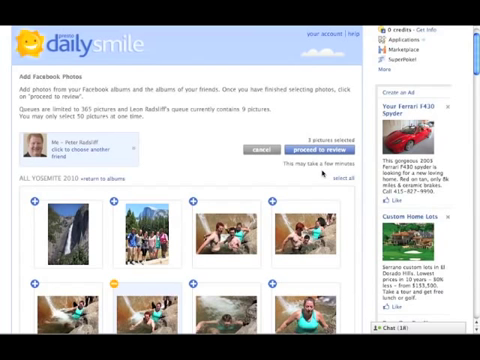
- Caption the three picked photos on the review page, e.g. 'evil!', 'tub' and 'Master of all I survey'
left_click(326, 152)
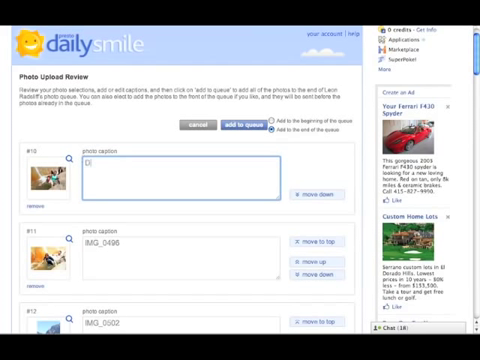
type("evil!")
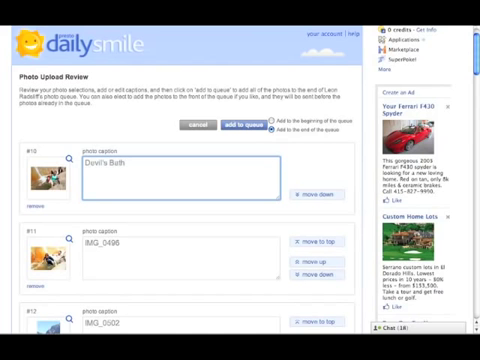
type("tub")
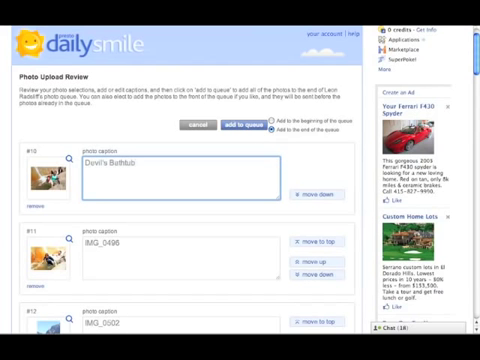
scroll("down", 3)
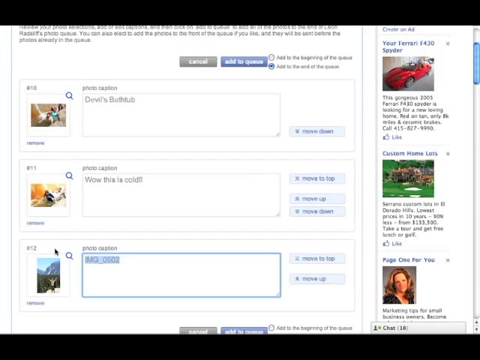
type("Master of all I su")
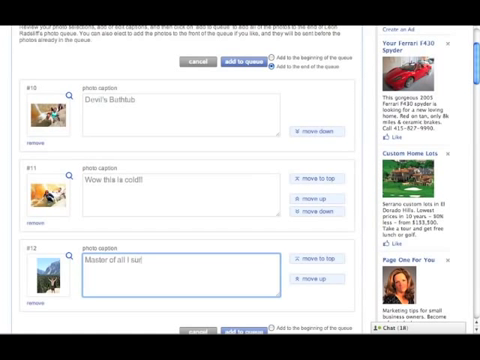
type("rvey")
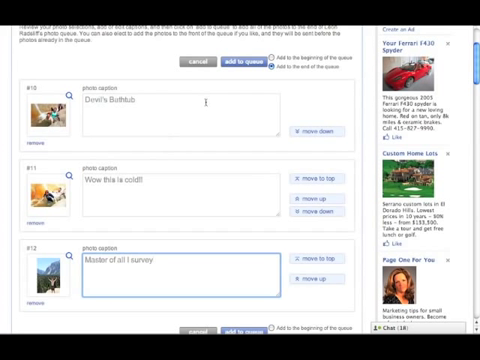
scroll("up", 3)
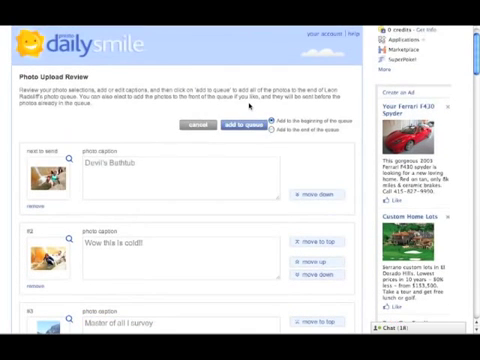
- Send the three captioned photos to the Daily Smile photo queue
left_click(246, 124)
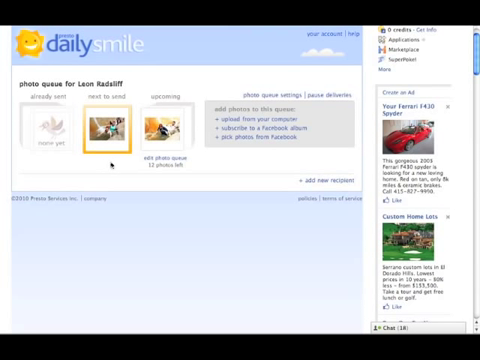
mouse_move(254, 142)
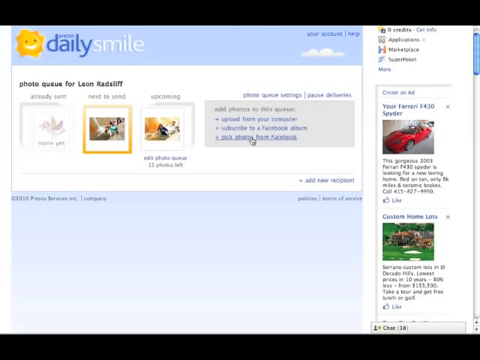
- Return to Add Facebook Photos and scroll the friends list to a friend's album
left_click(250, 144)
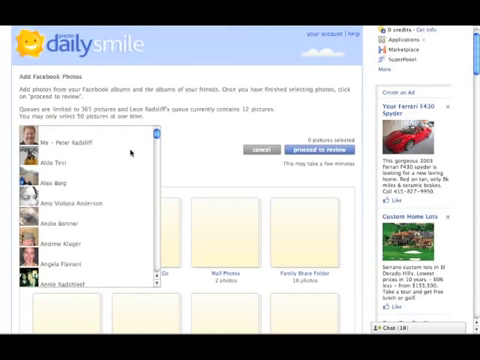
scroll("down", 3)
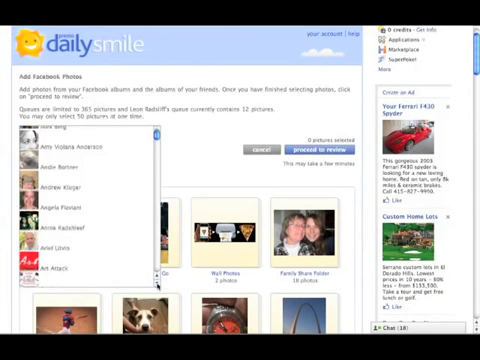
scroll("down", 3)
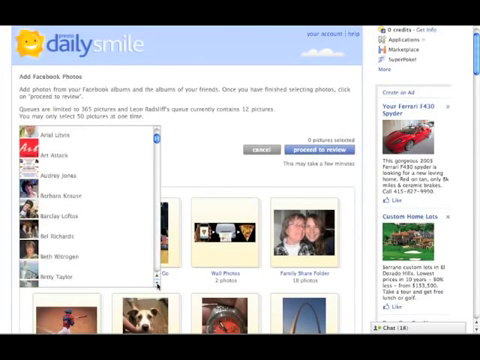
scroll("down", 3)
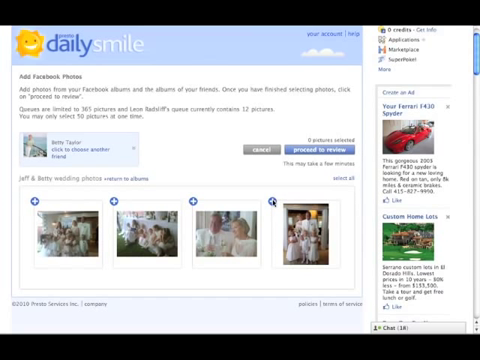
- Pick one of the friend's photos and caption it about a really fun wedding
left_click(276, 204)
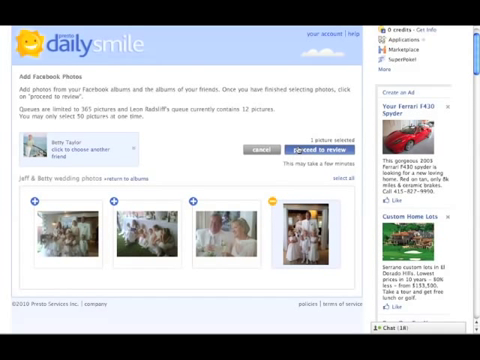
left_click(316, 148)
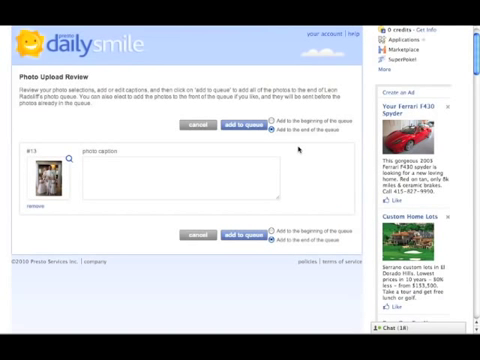
type("This was a REALLY fun we")
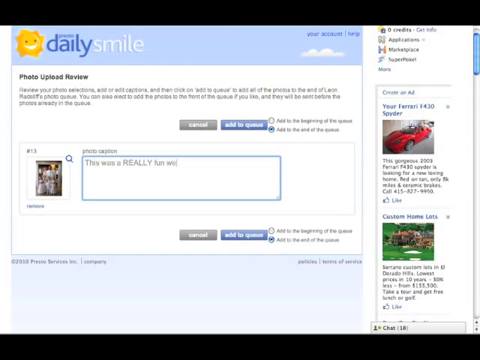
type("dding!")
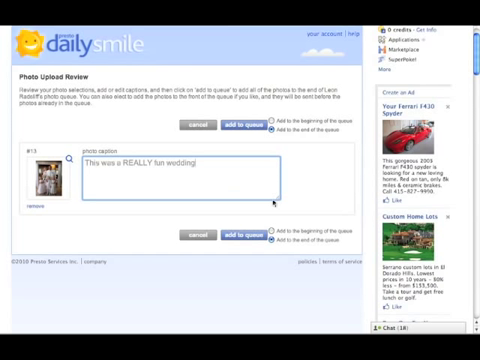